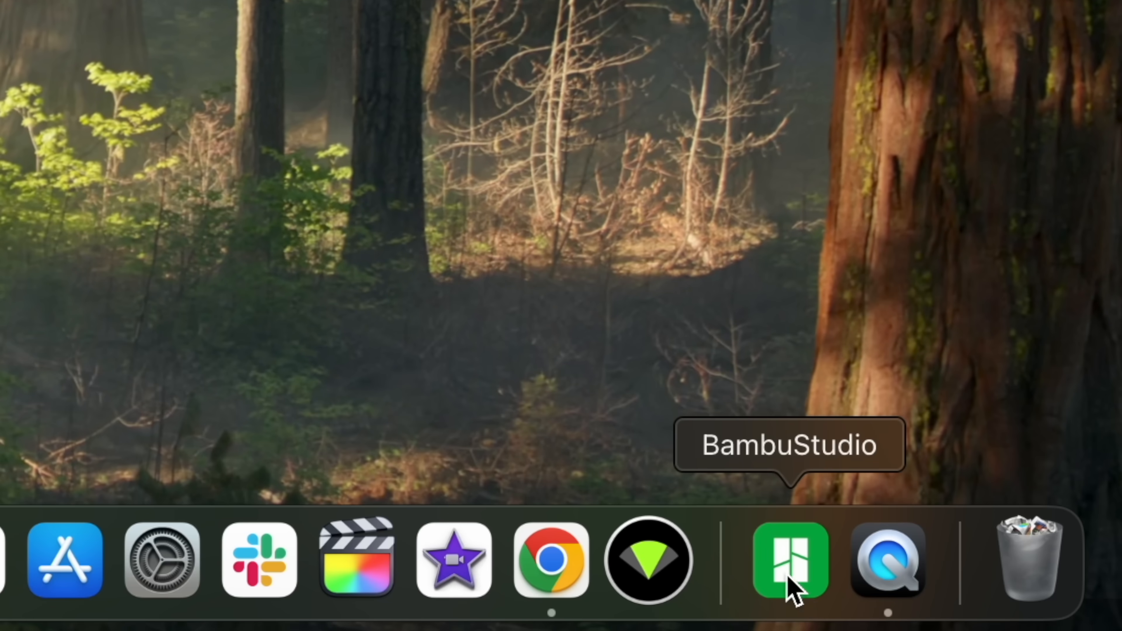
Launch Bambu Studio from the Dock with the Spider-Man mask model loaded on the plate.
click(790, 558)
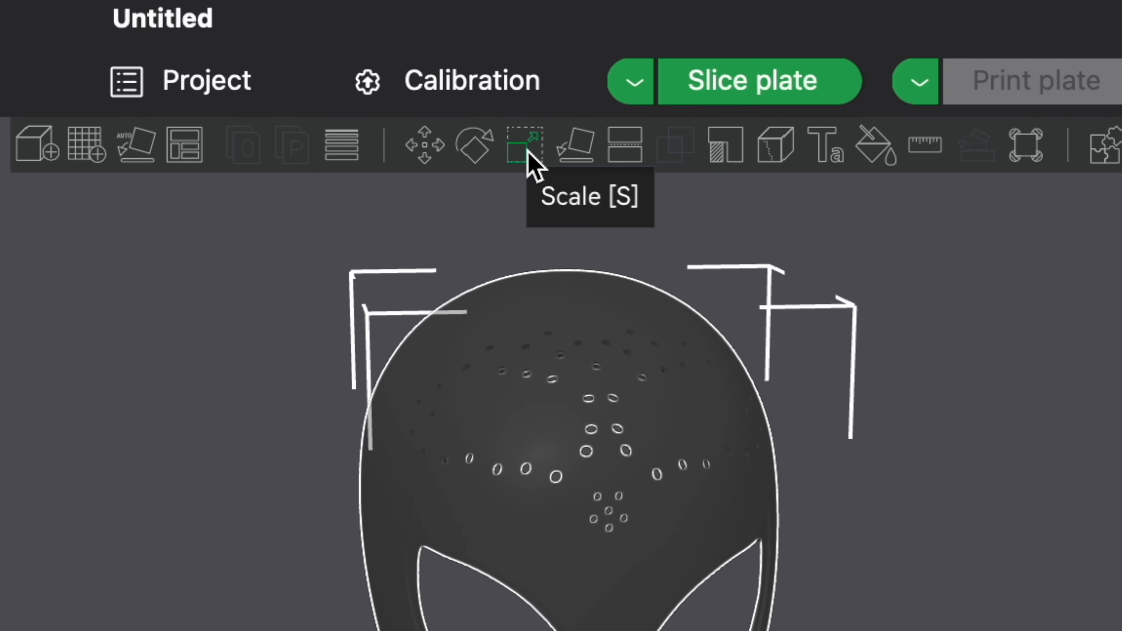
Scale the mask uniformly to 95% and confirm Bambu Lab A1 as the printer preset.
click(523, 145)
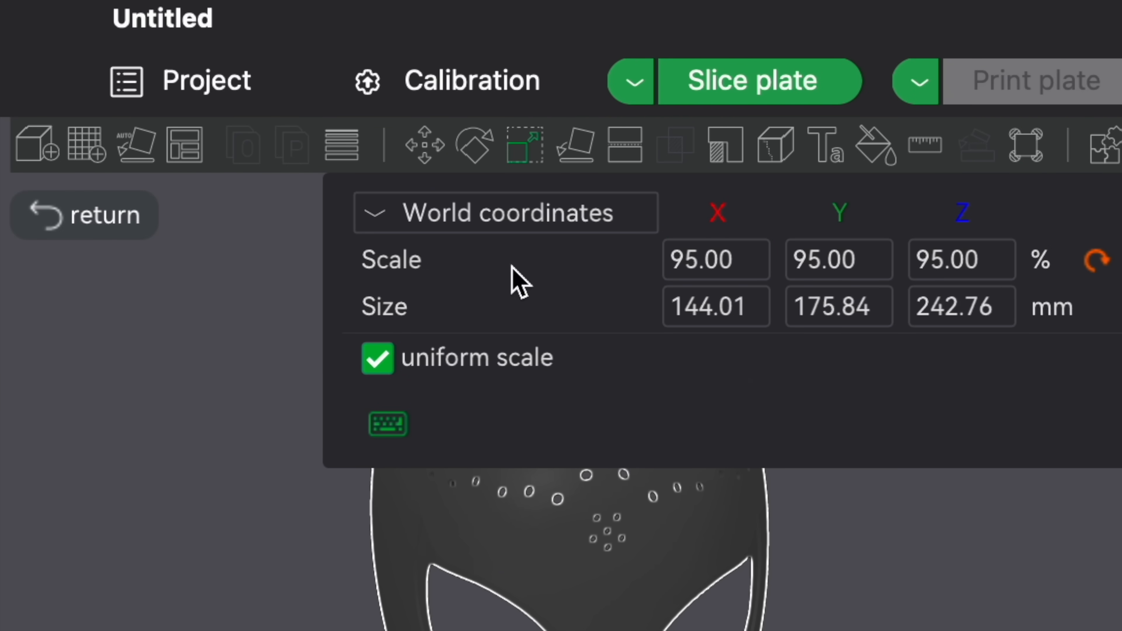
click(473, 146)
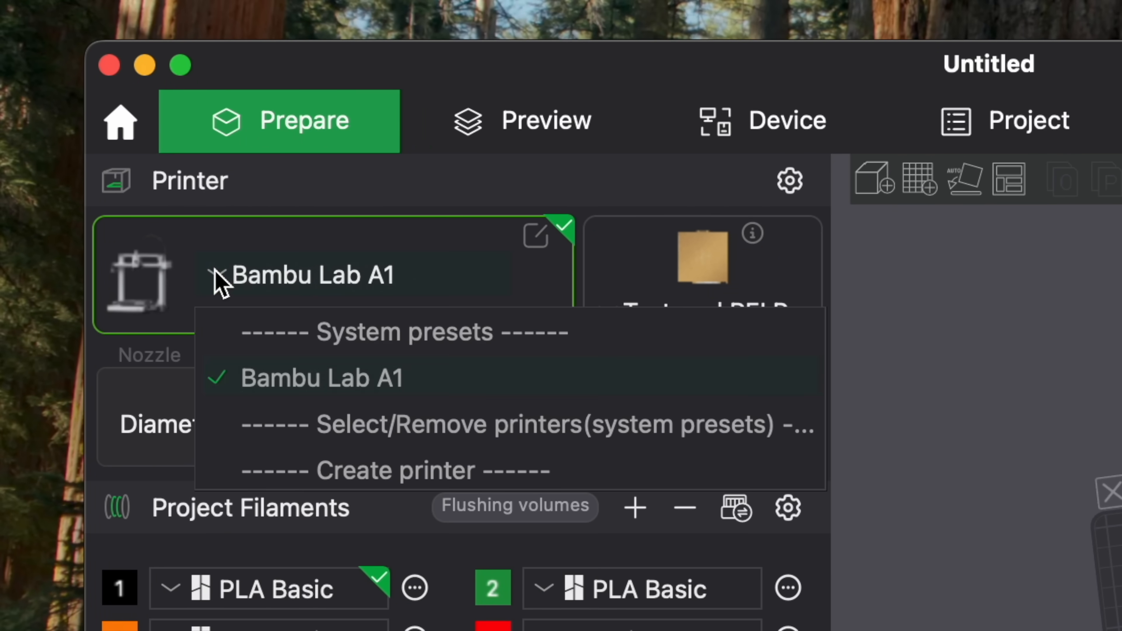
Paint the whole mask red using filament 4 in Color Painting mode.
scroll(down, 3)
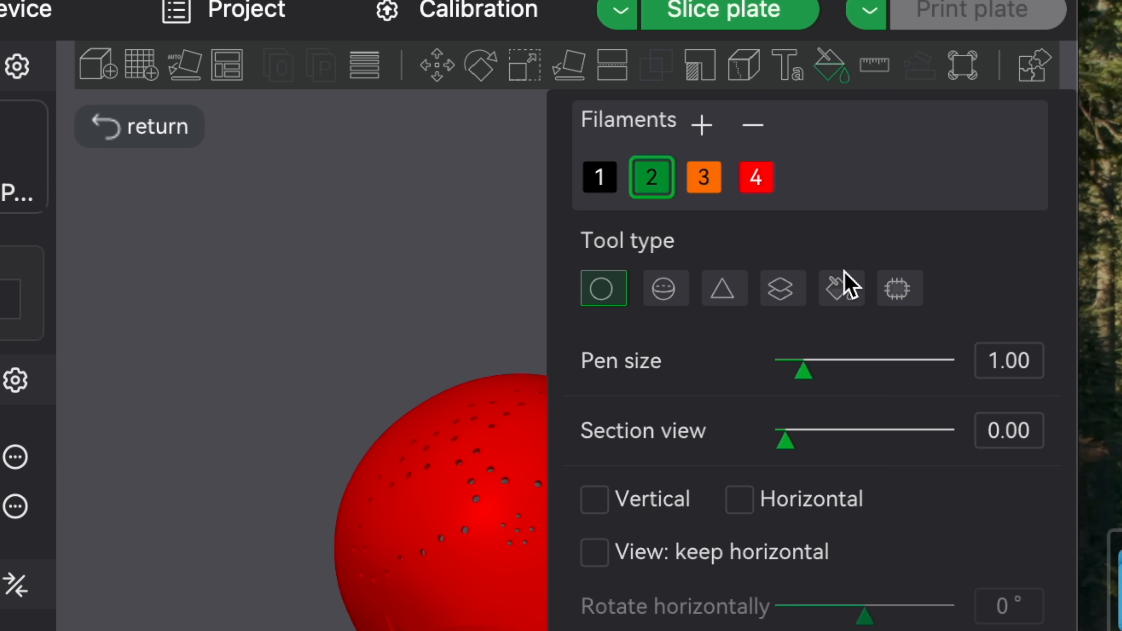
Exit Color Painting back to the plate showing the A1 printer and four PLA filament slots.
click(842, 288)
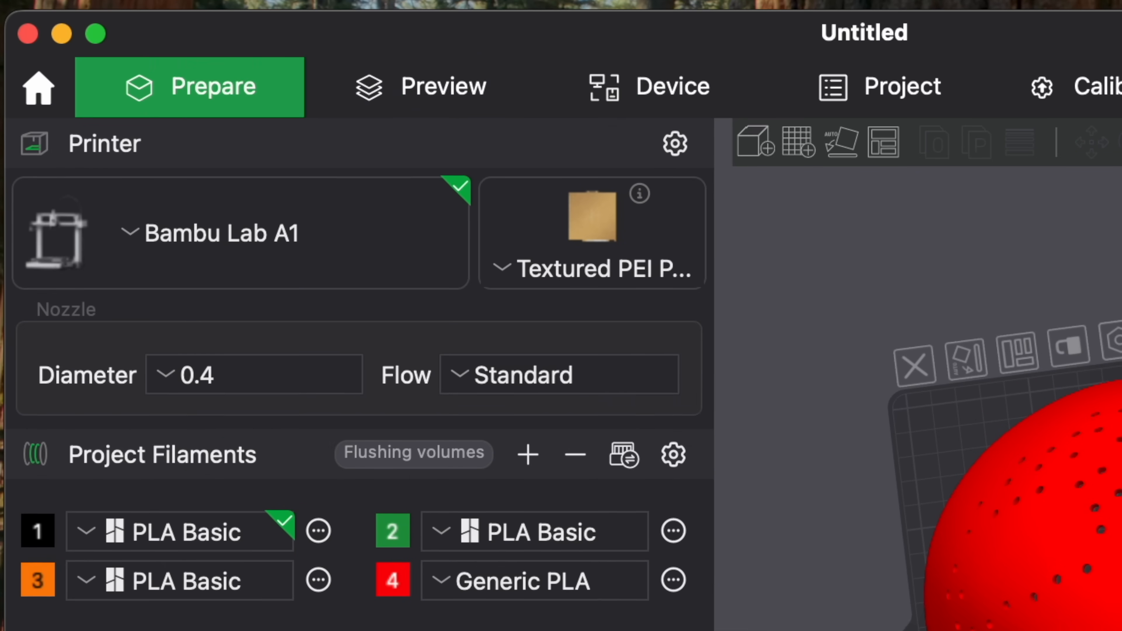
Start the print job for the sliced mask, mapping the red filament to an AMS slot.
click(420, 87)
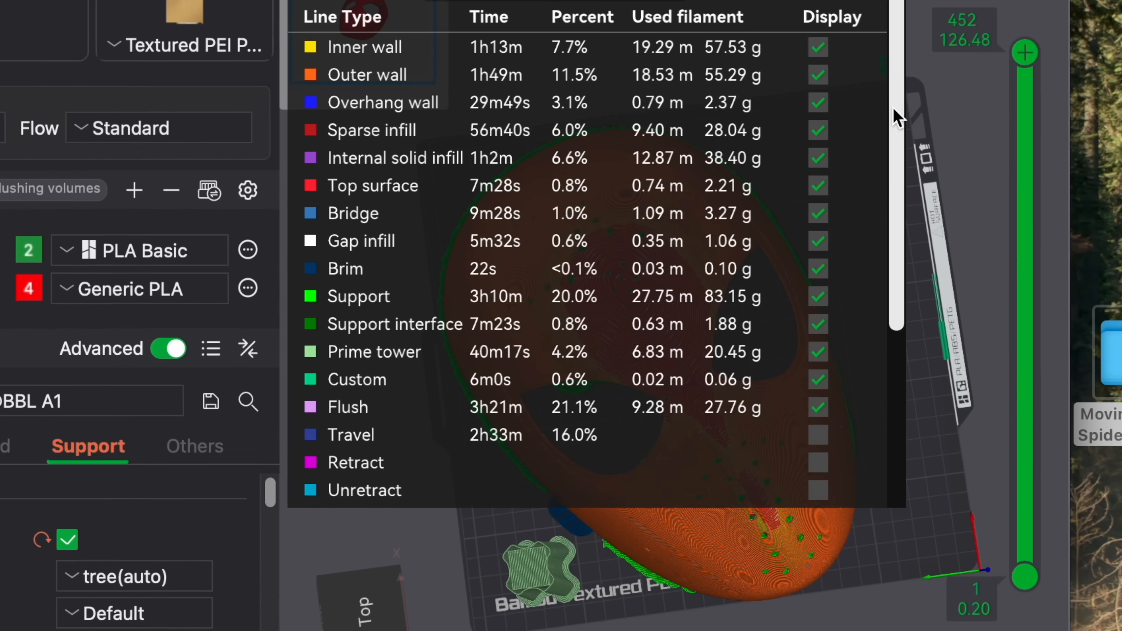
click(716, 163)
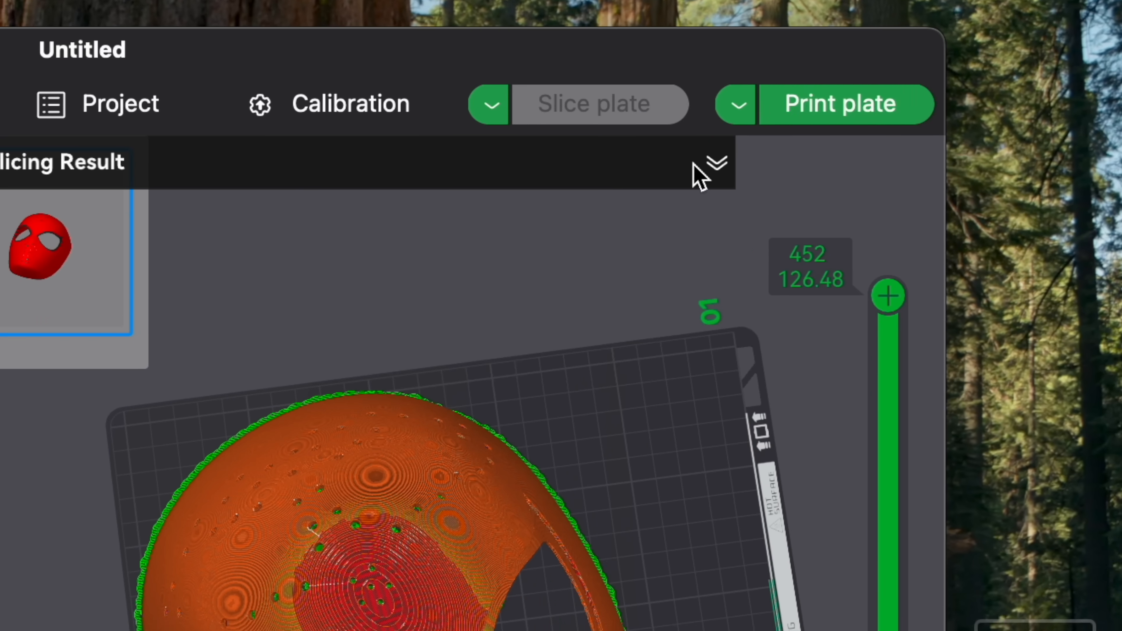
click(308, 242)
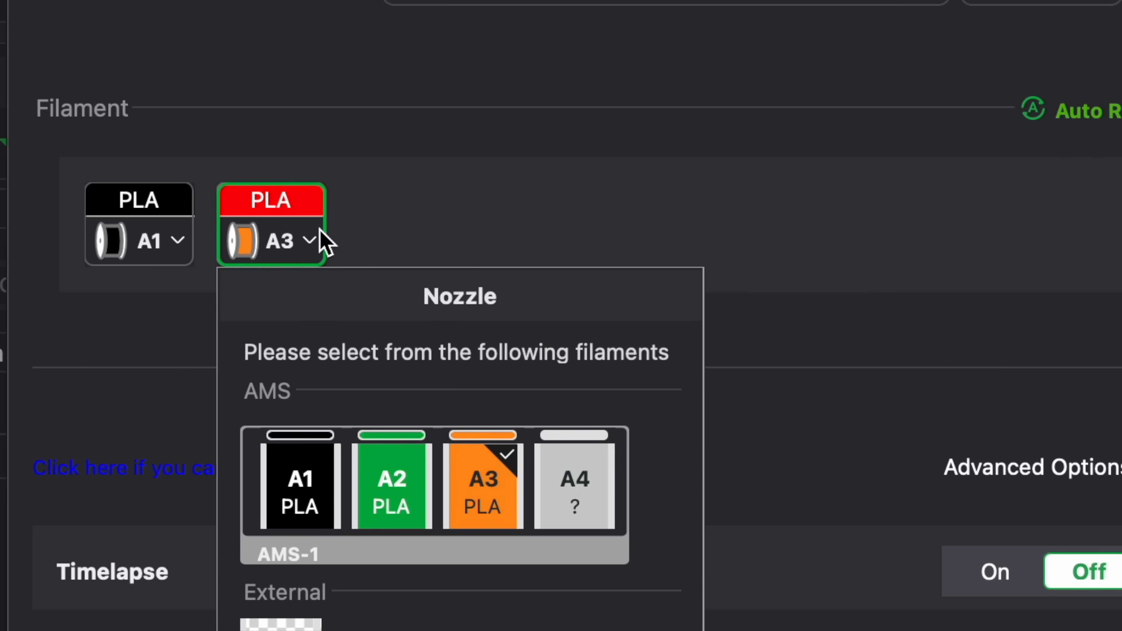
click(572, 480)
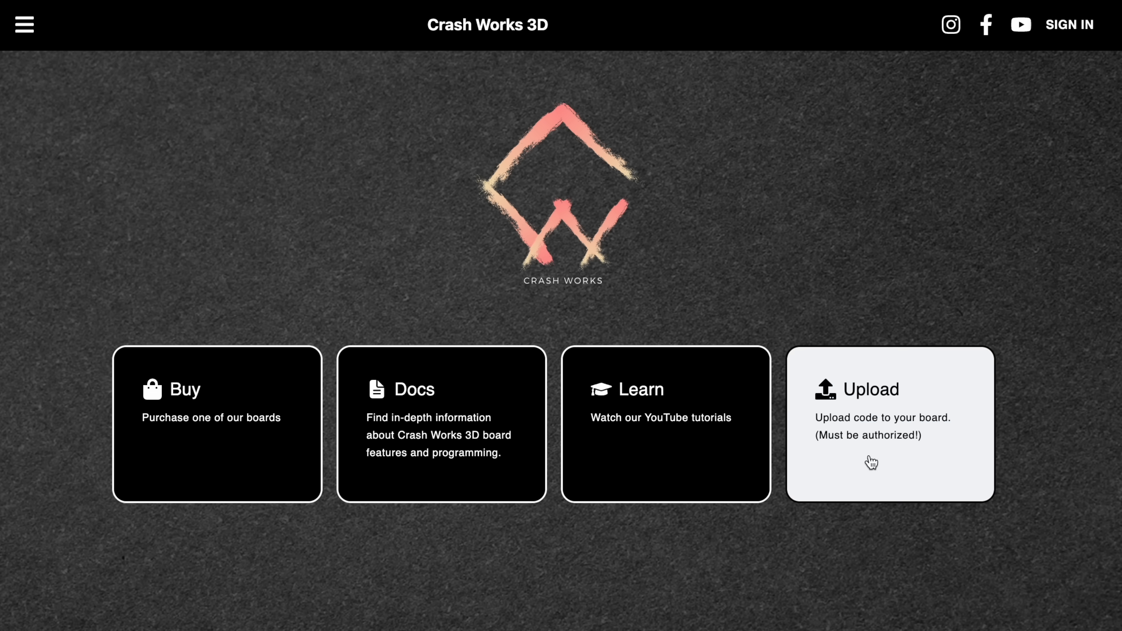
mouse_move(917, 416)
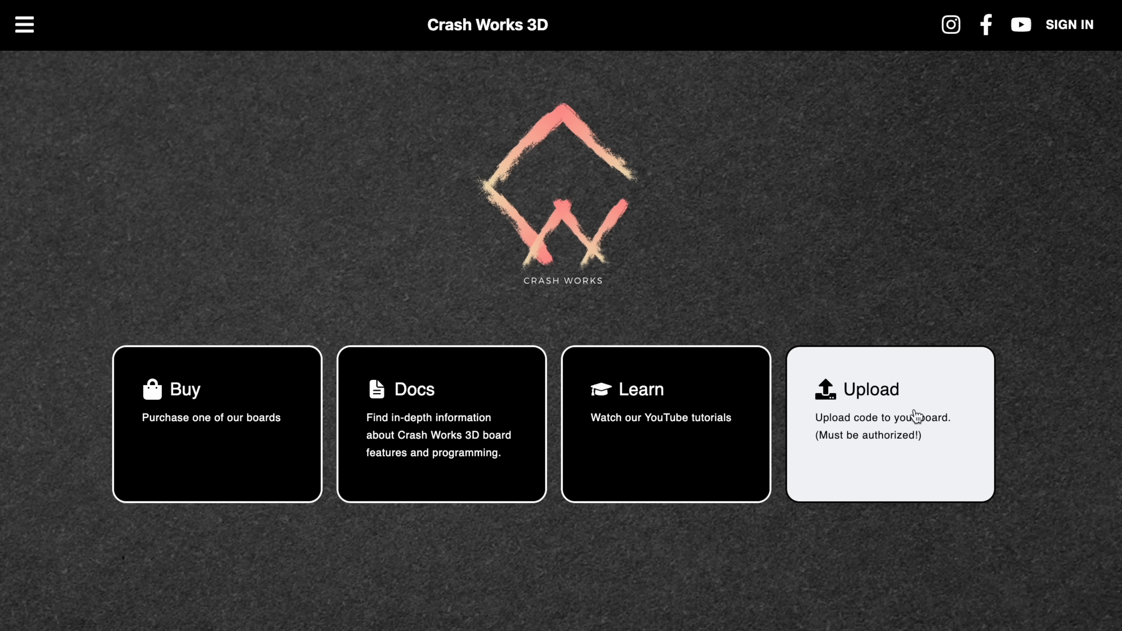